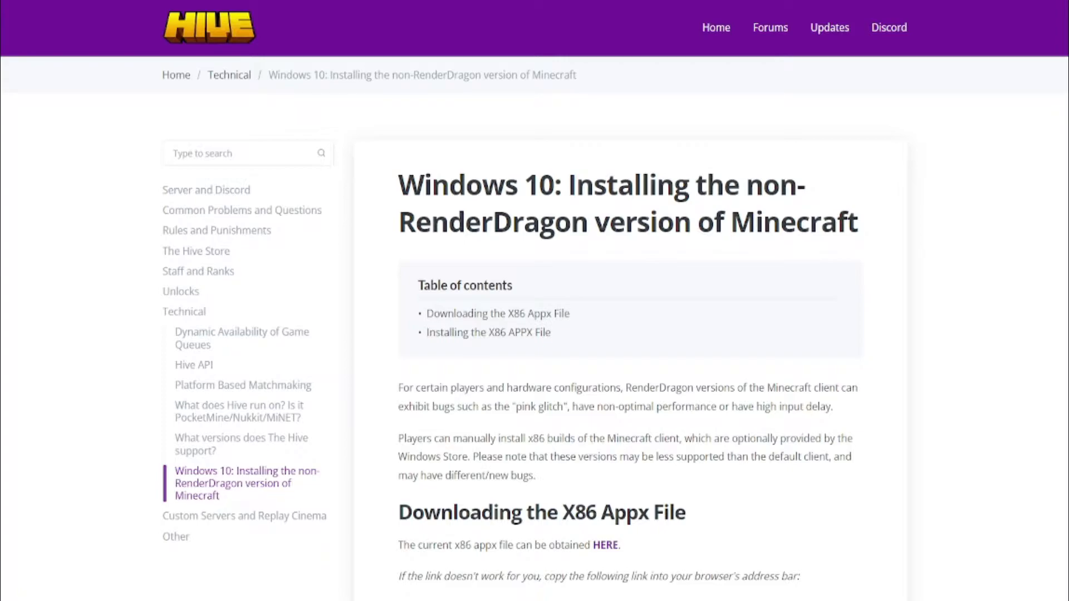
mouse_move(979, 252)
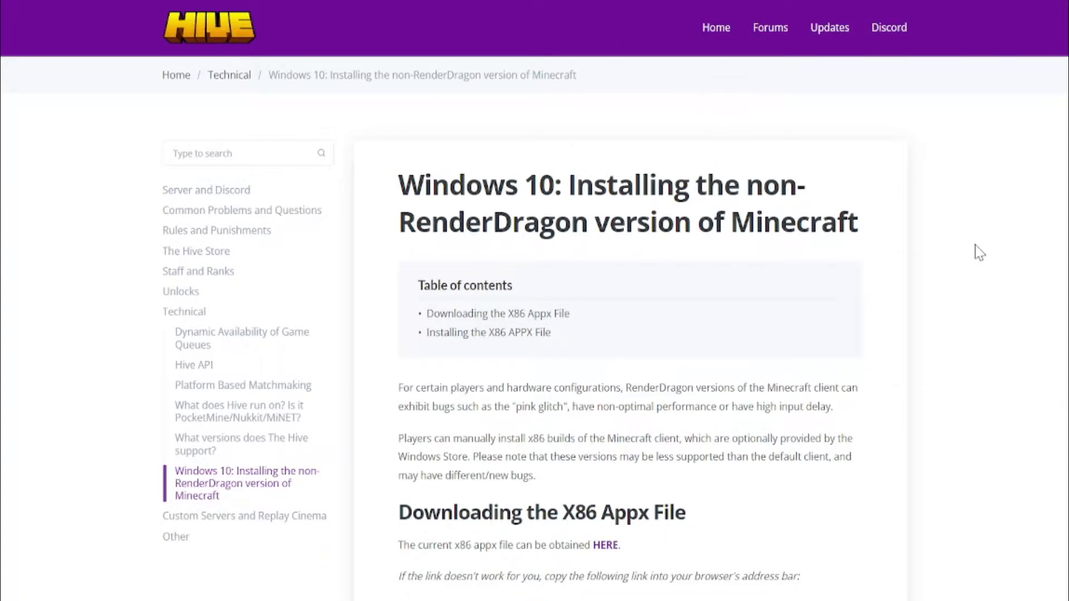
mouse_move(620, 215)
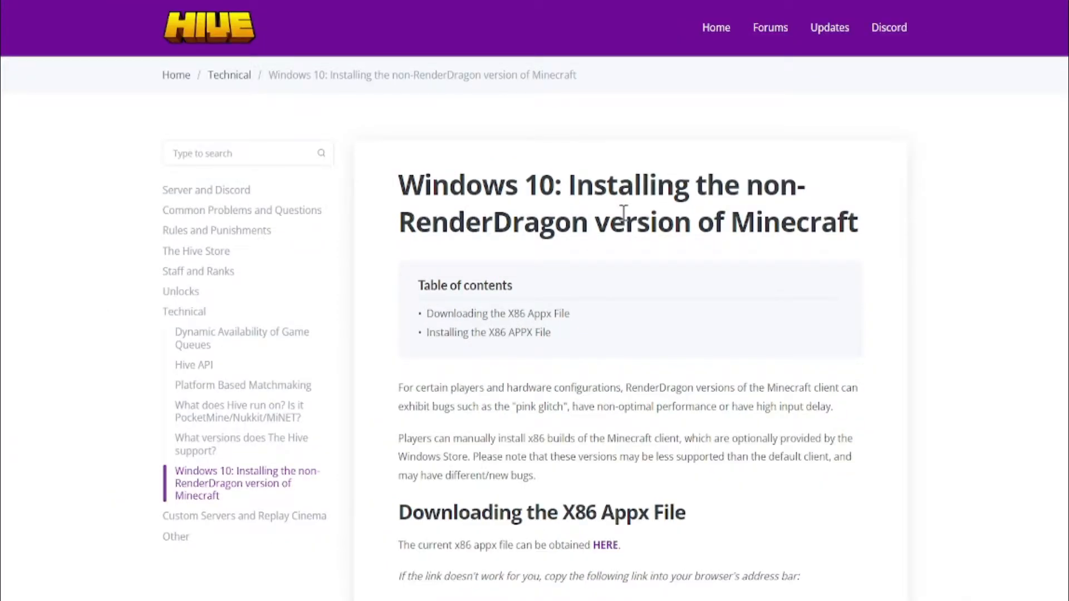
mouse_move(613, 216)
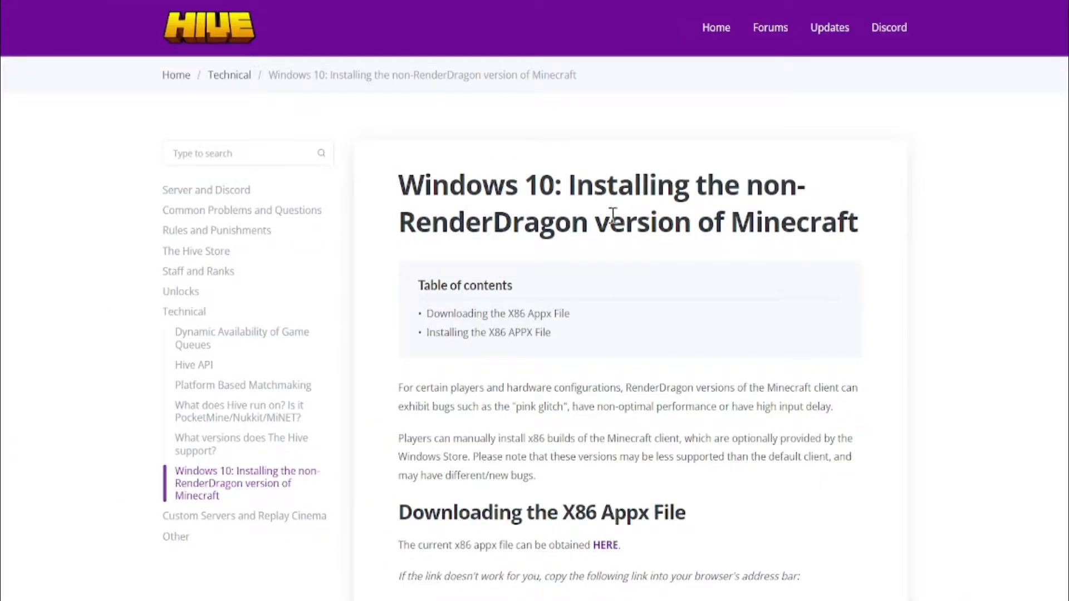
mouse_move(388, 250)
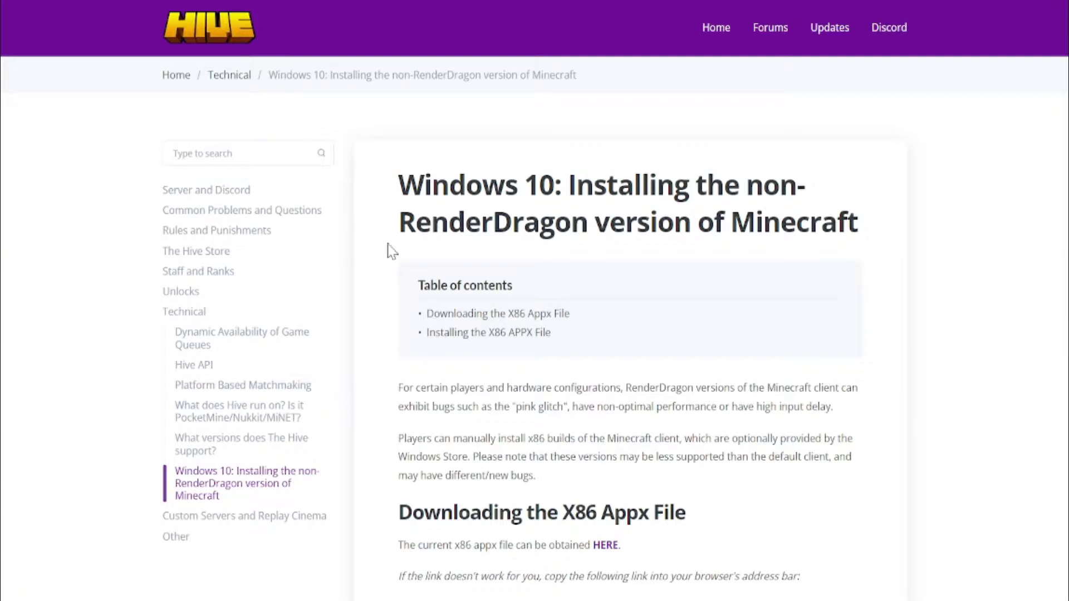
mouse_move(757, 257)
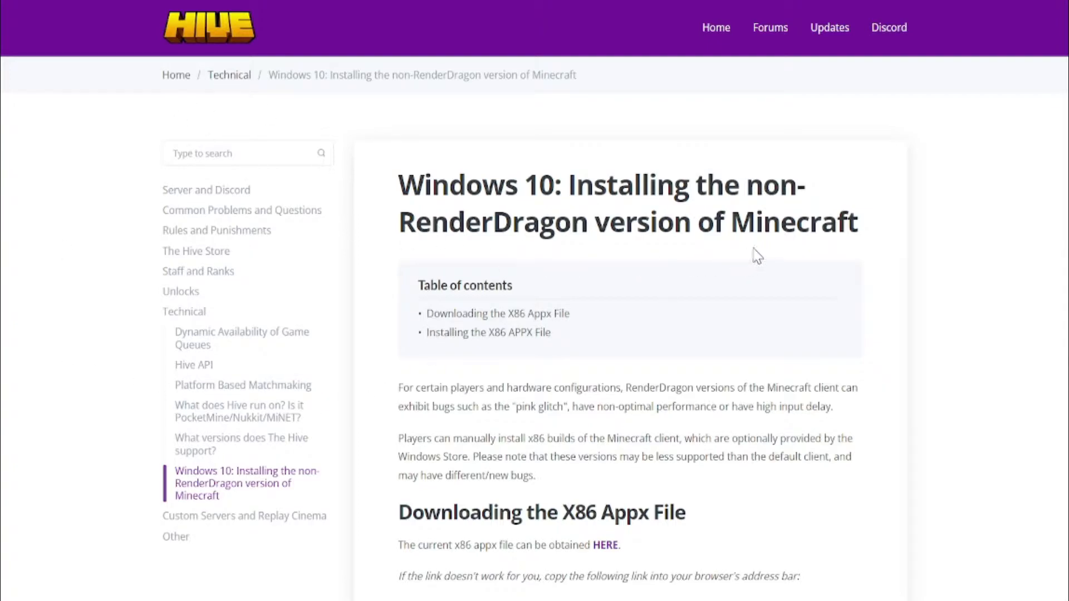
Scroll to the 'Downloading the X86 Appx File' section showing the HERE link and direct URL
scroll("down", 3)
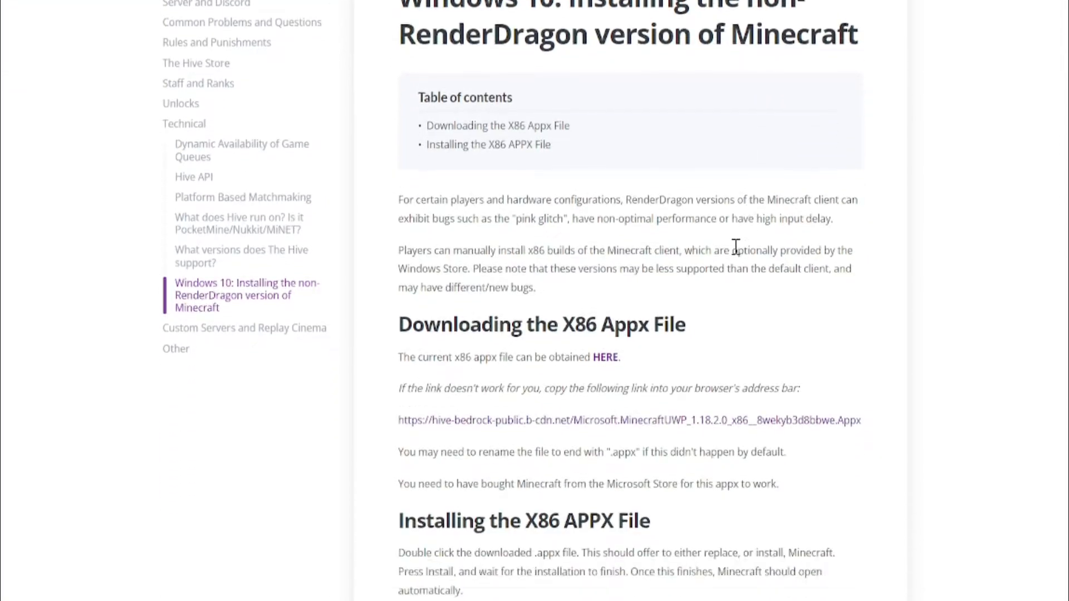
scroll("down", 3)
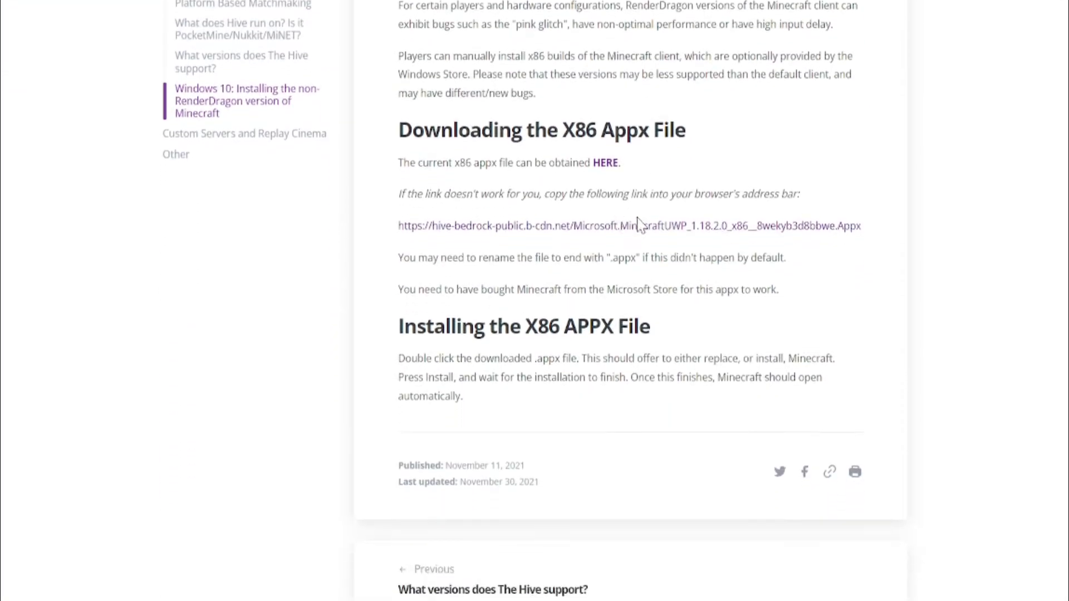
scroll("down", 3)
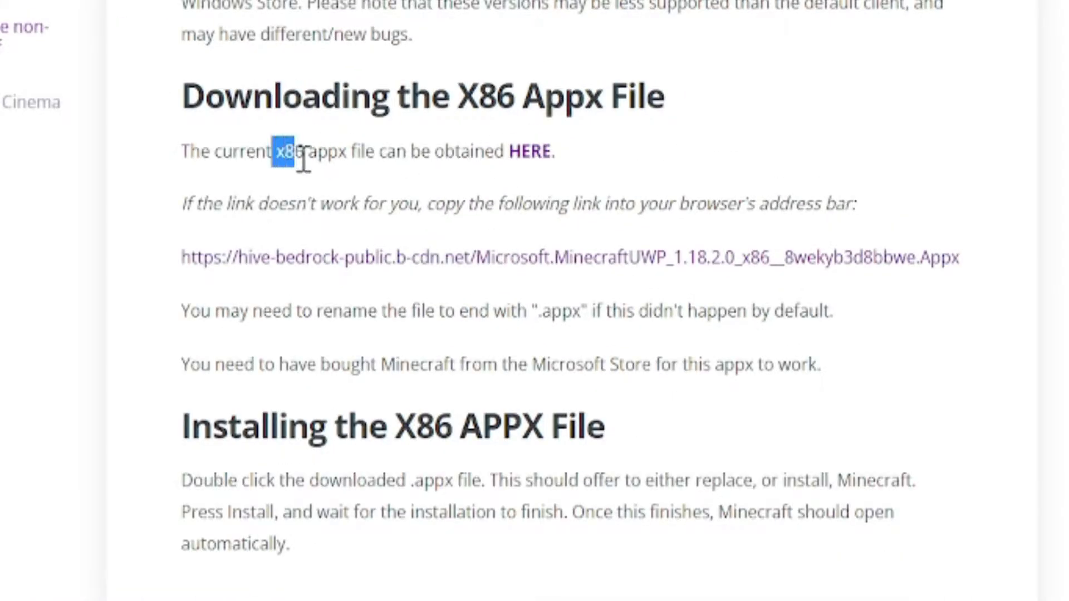
left_click(320, 151)
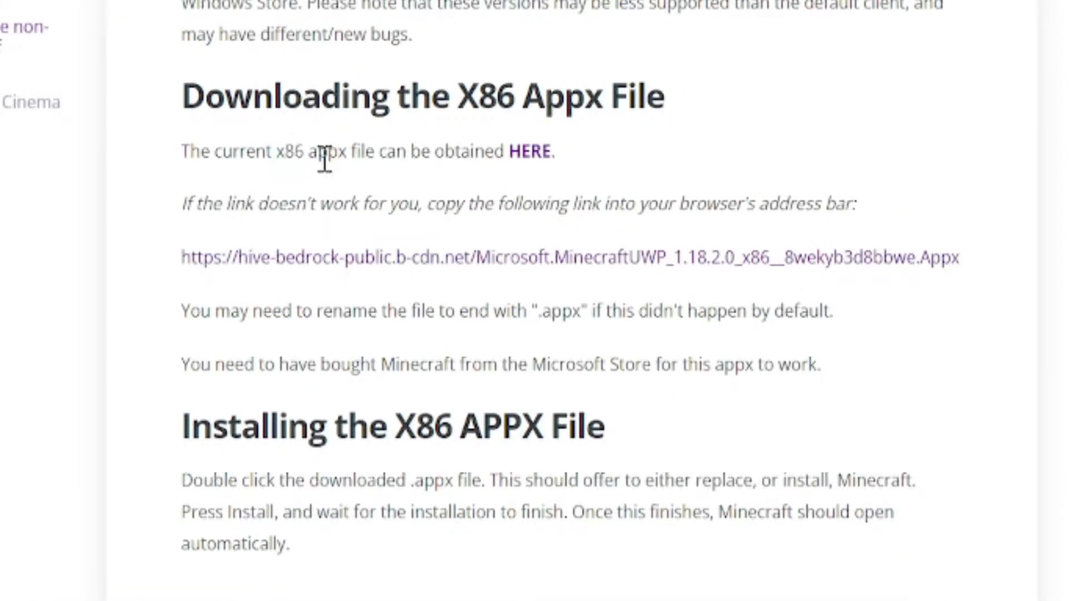
scroll("up", 3)
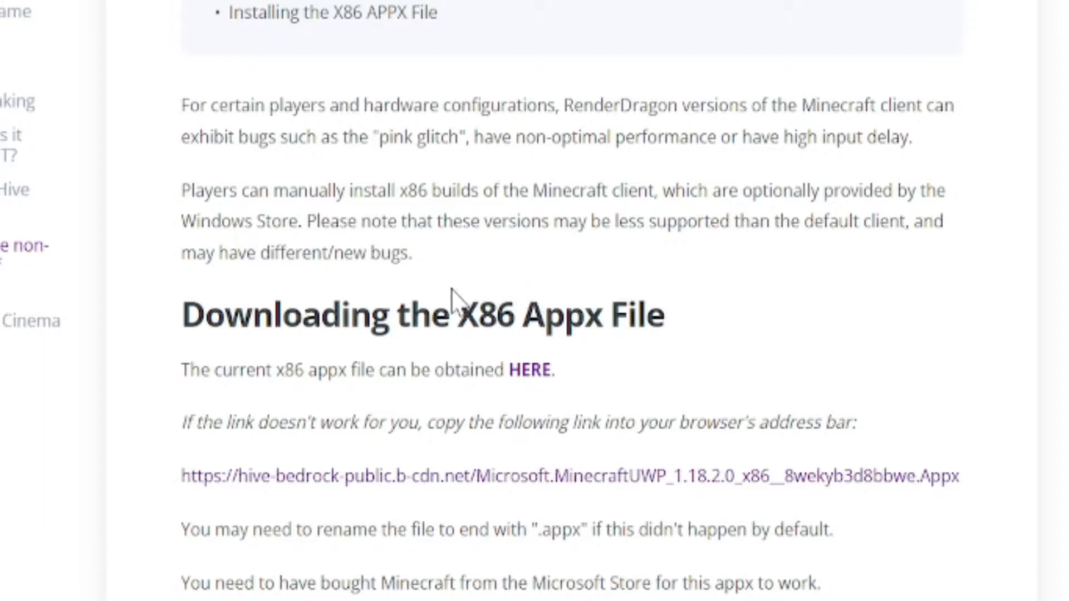
mouse_move(588, 373)
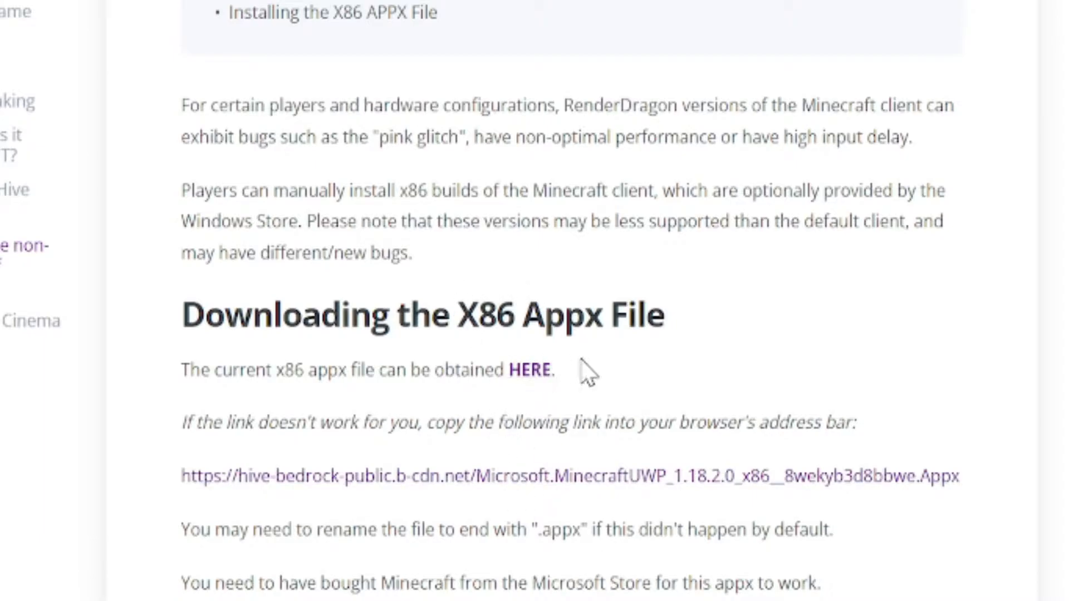
mouse_move(721, 508)
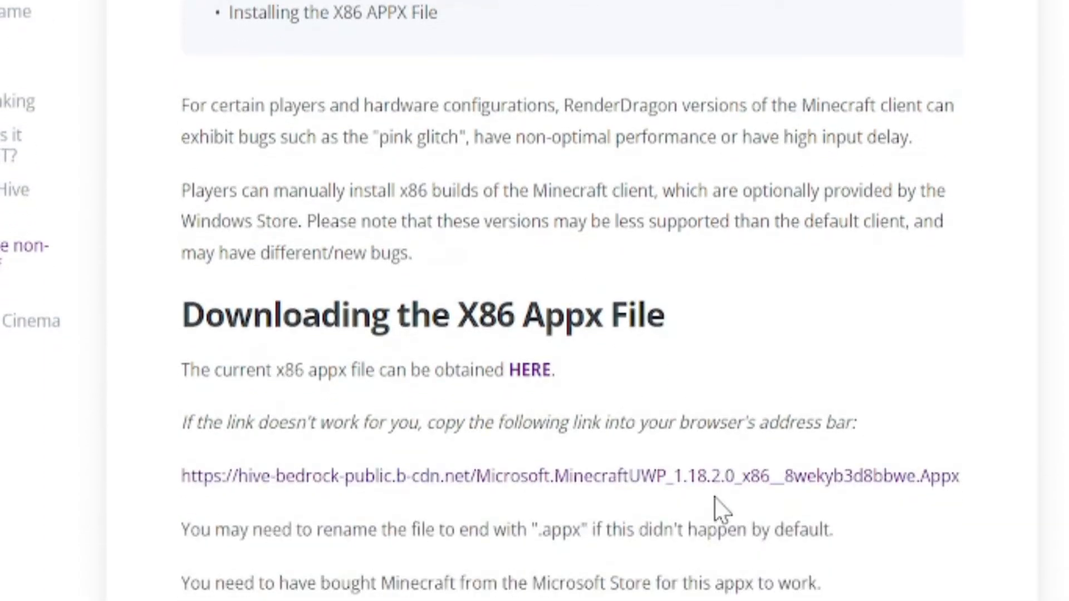
mouse_move(767, 476)
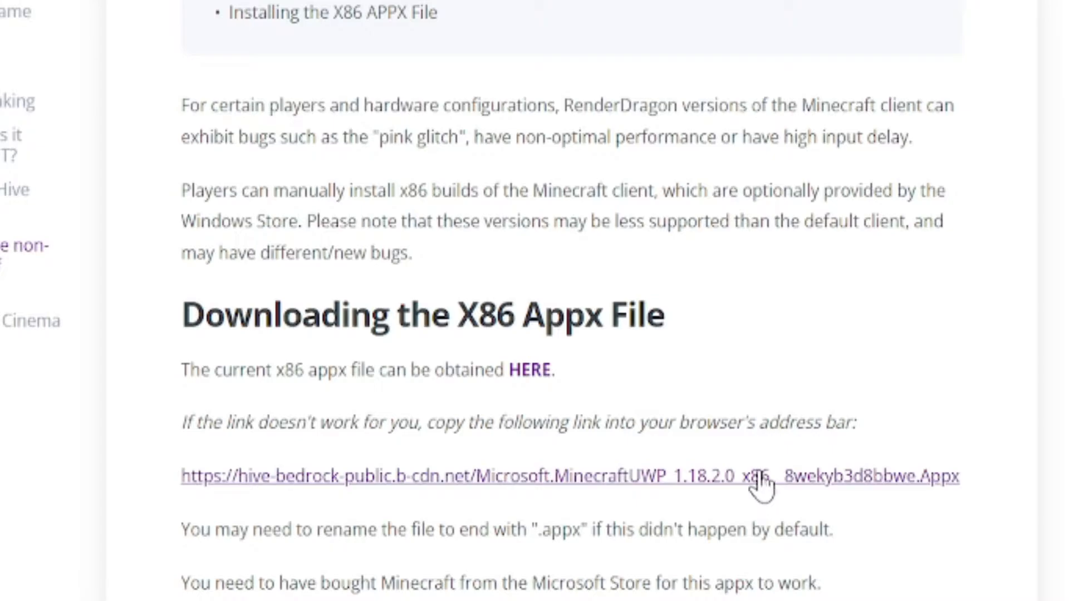
scroll("down", 3)
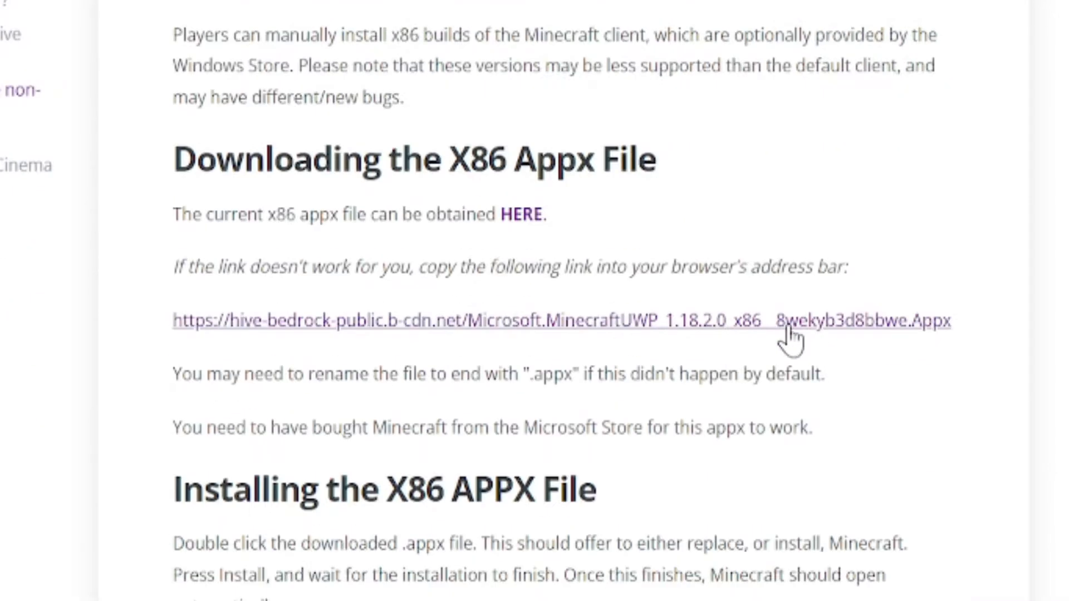
mouse_move(607, 294)
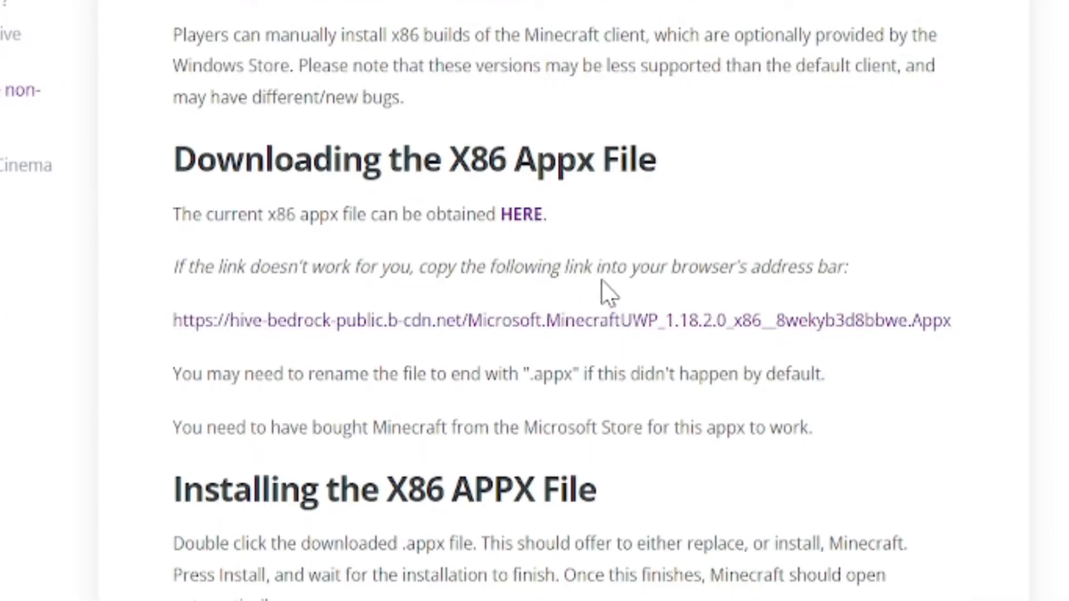
Download the Microsoft Minecraft x86 Appx file (634 MB) from the article's link
left_click(522, 213)
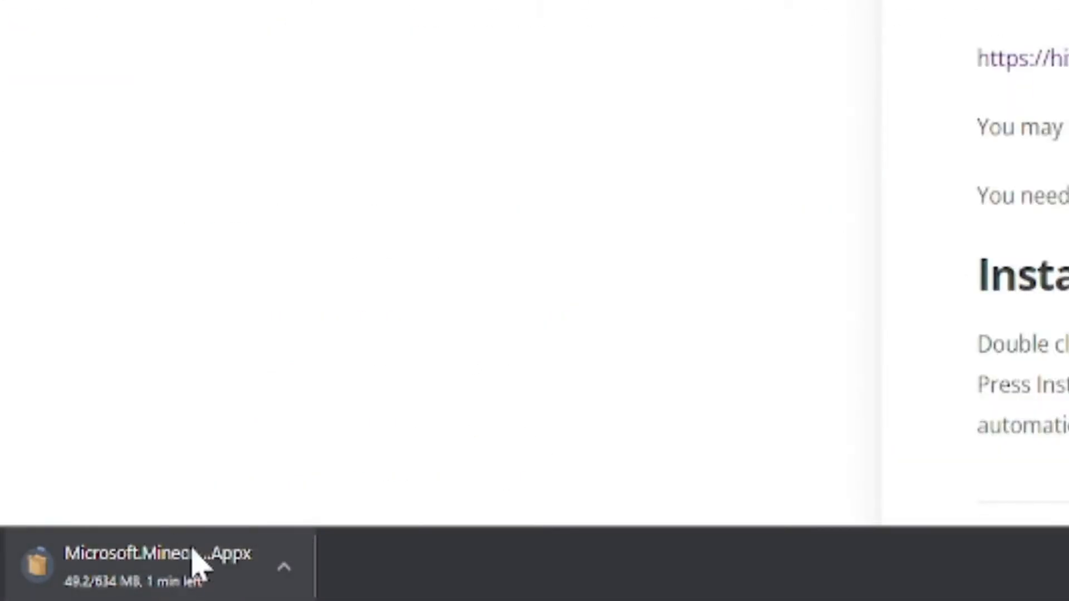
mouse_move(245, 351)
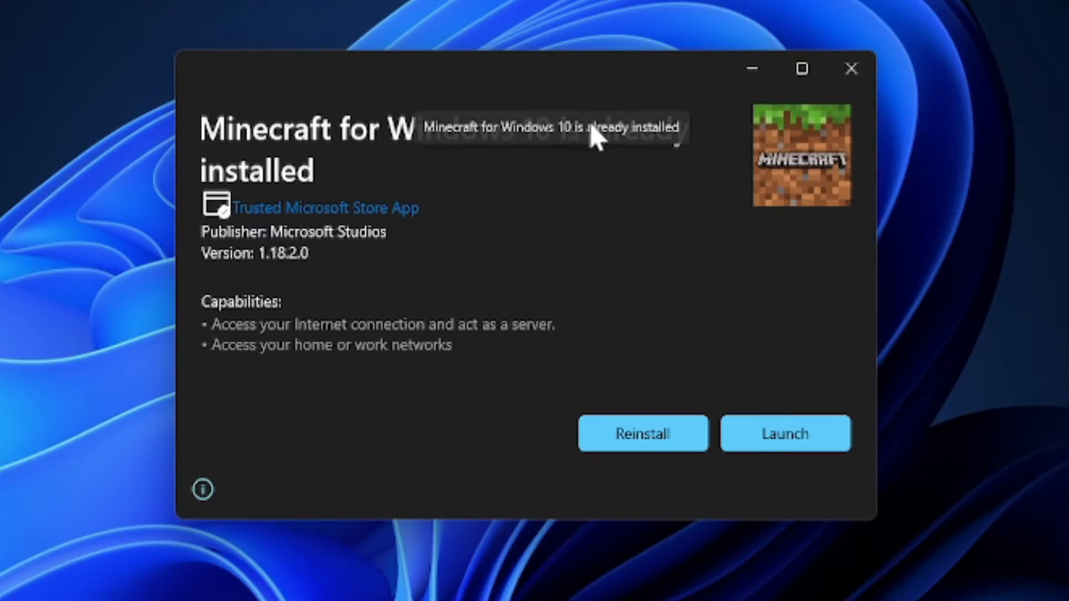
mouse_move(289, 222)
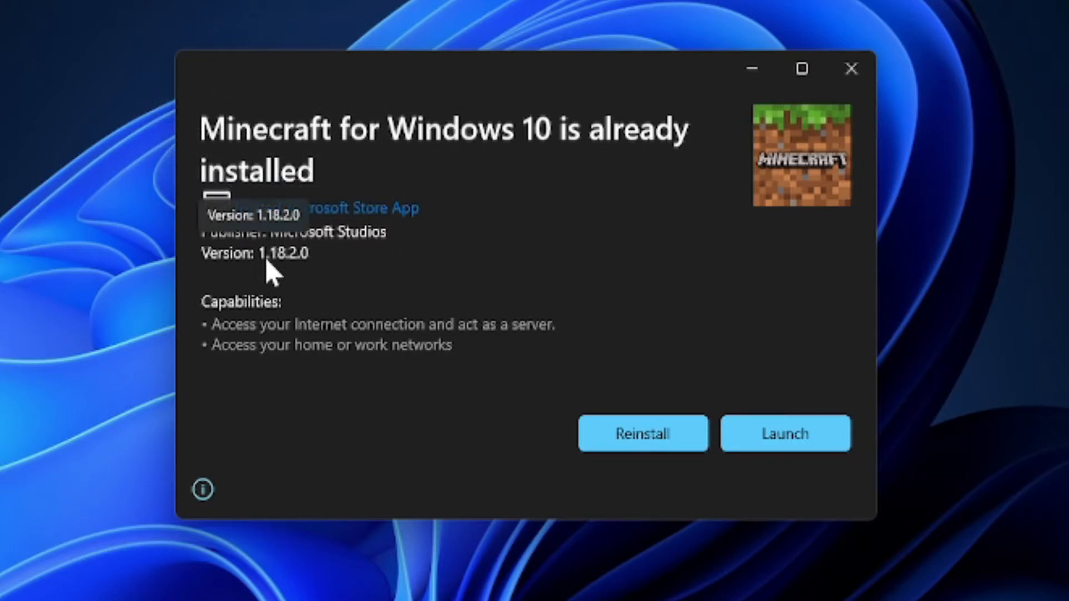
mouse_move(566, 334)
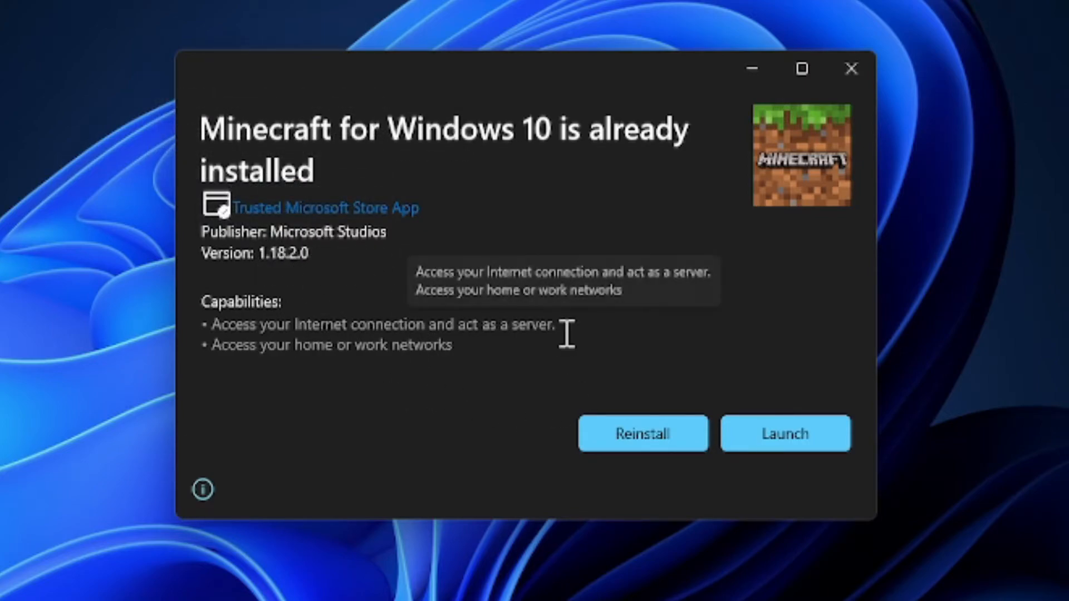
mouse_move(542, 321)
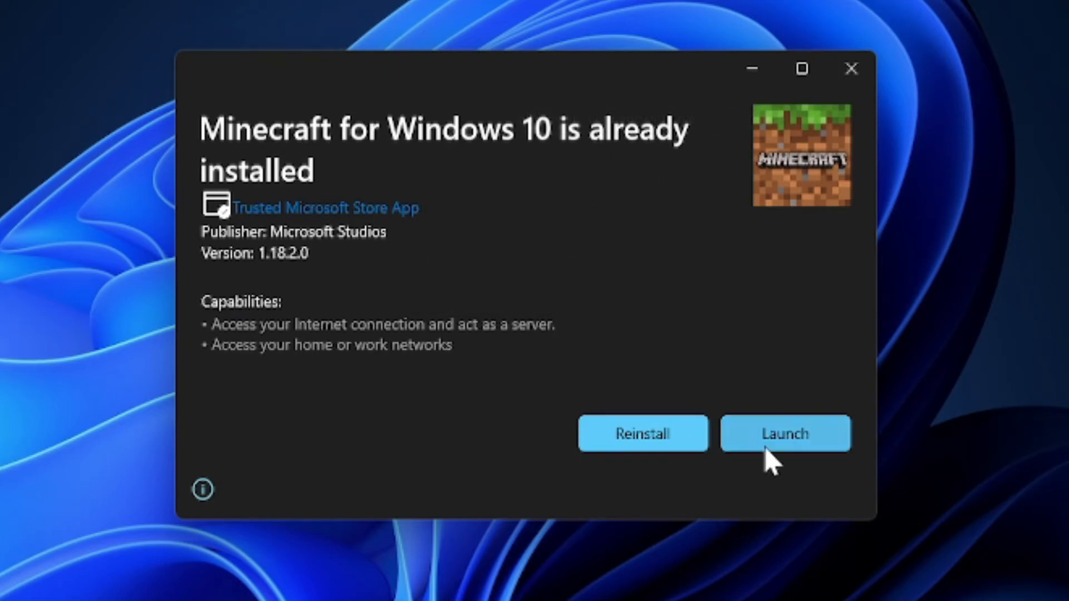
mouse_move(705, 474)
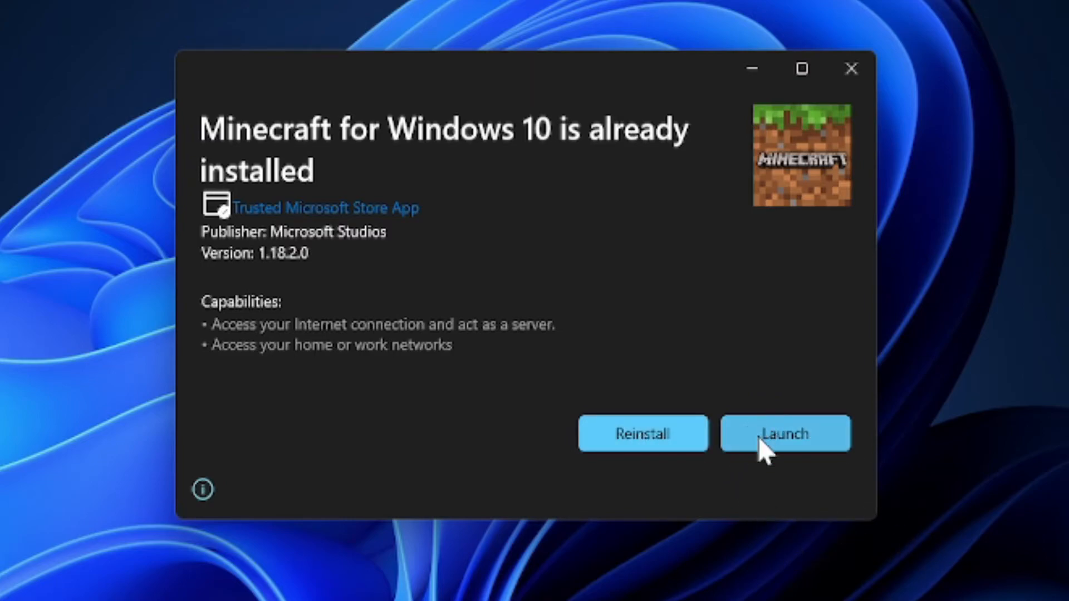
mouse_move(774, 453)
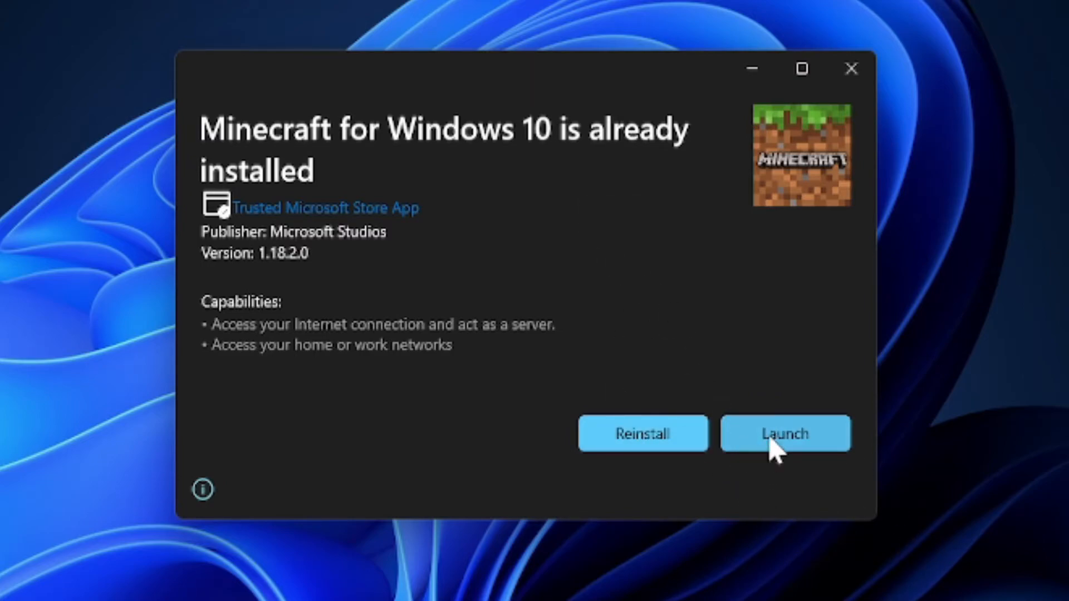